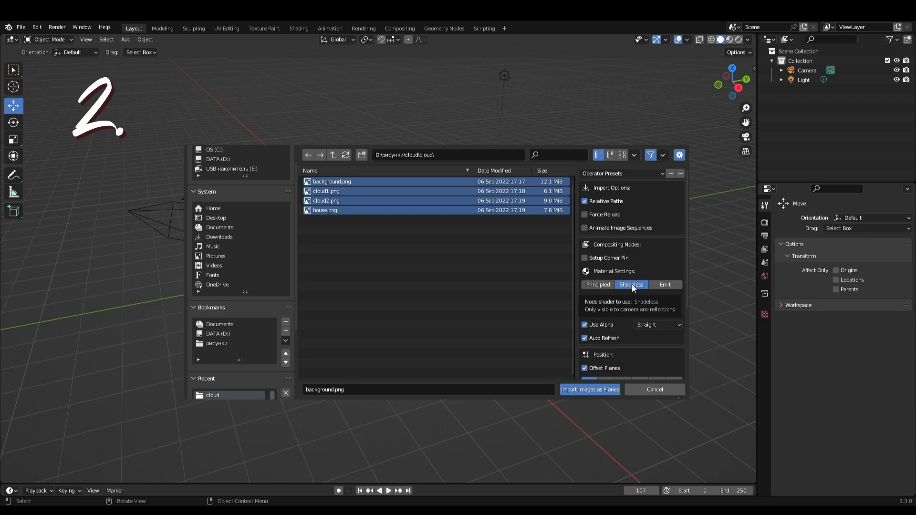
# Choose Shadeless material for imported planes, then nudge the priestess rig's knife bone in Pose Mode.
pyautogui.click(590, 390)
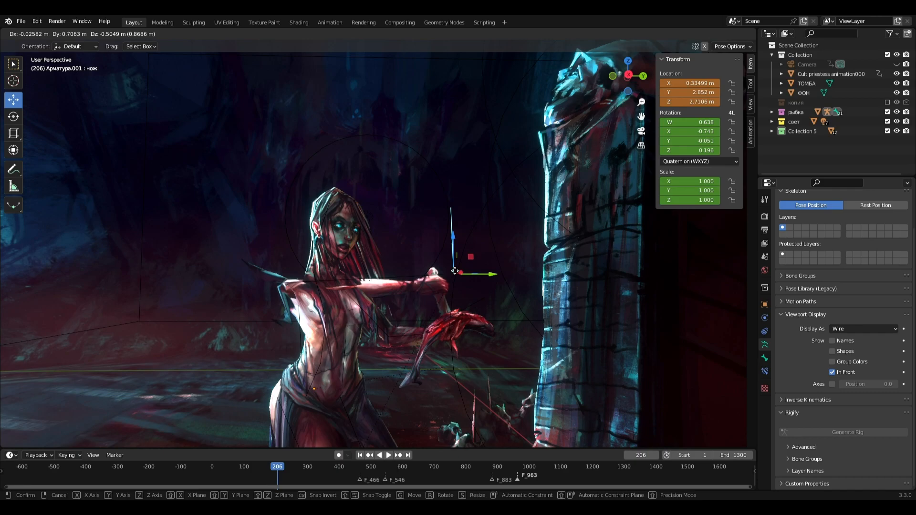
pyautogui.moveTo(470, 272); pyautogui.dragTo(466, 248)
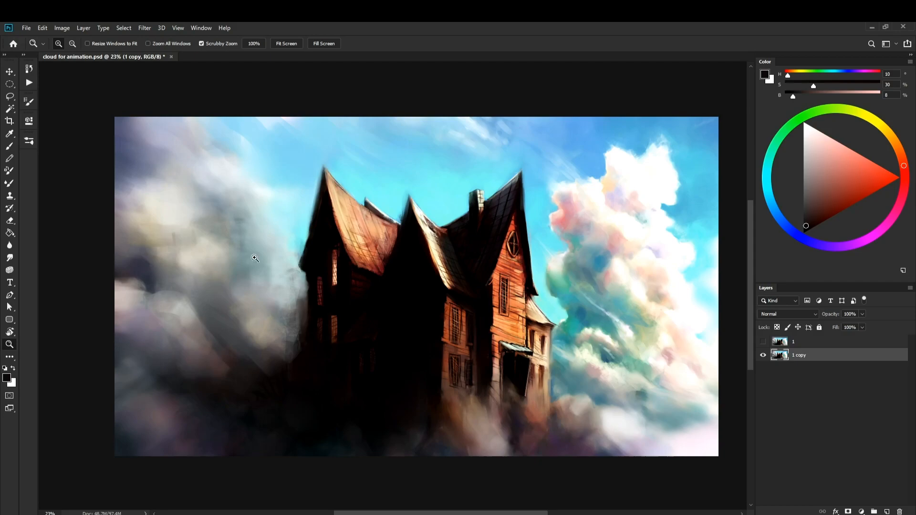
# Enter Free Transform (Ctrl+T) on the current painting layer.
pyautogui.press('ctrl+t')
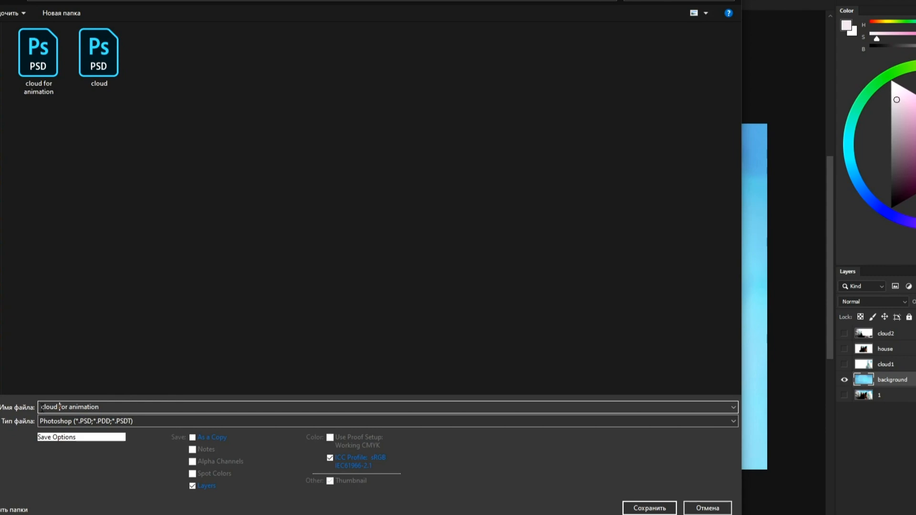
# Edit the Save As file name to 'cloud for animation'.
pyautogui.click(386, 420)
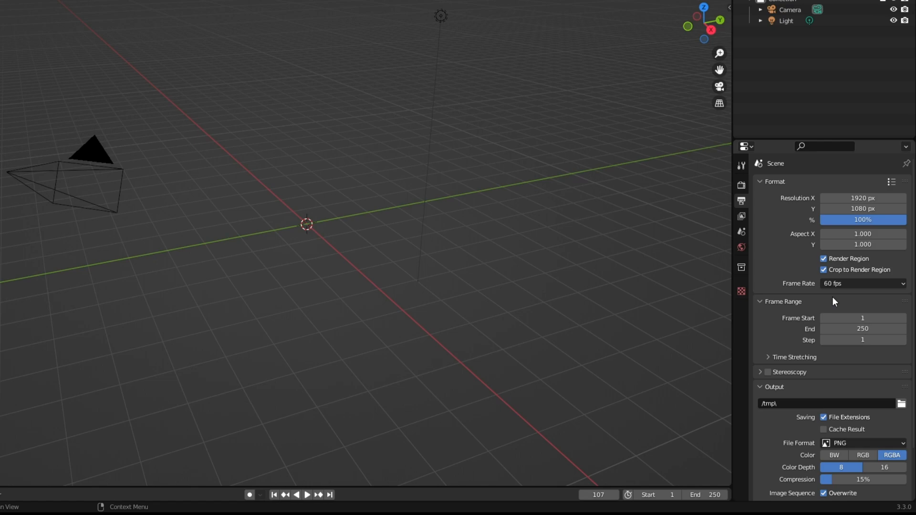
# Reach the Add menu to bring a new object into the fresh scene.
pyautogui.click(125, 30)
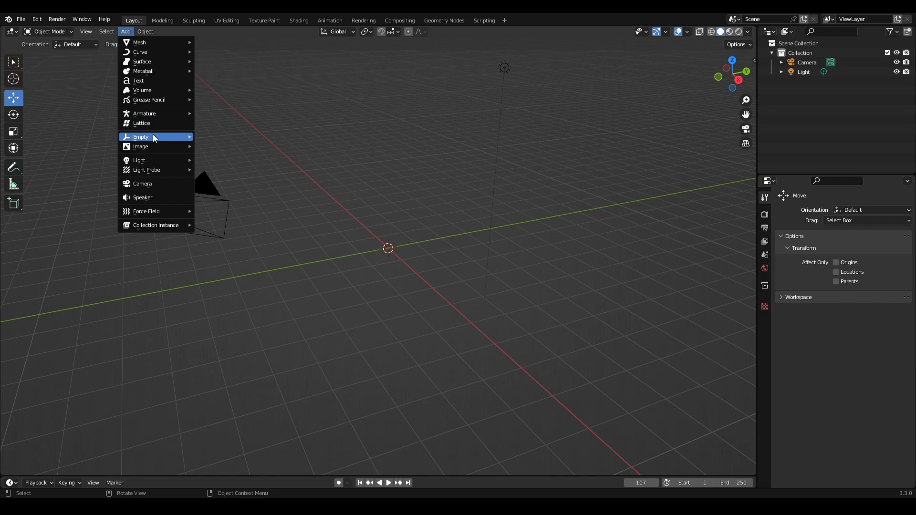
# Import the background, cloud1, cloud2 and house PNGs as shadeless image planes.
pyautogui.click(140, 146)
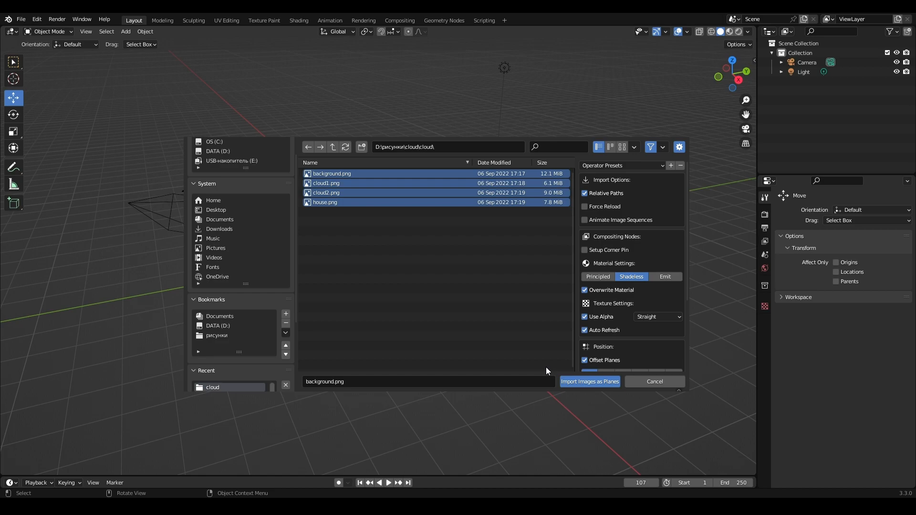
pyautogui.click(588, 381)
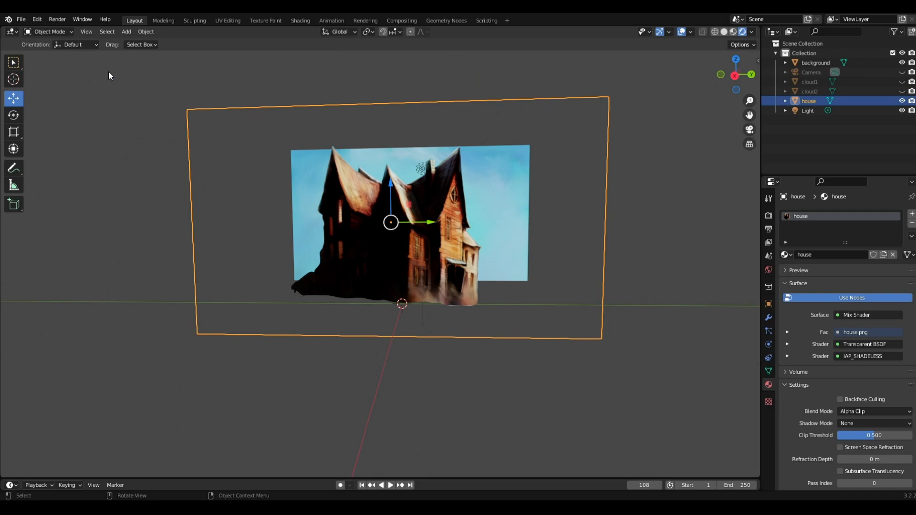
# Toggle edit mode on the selected image plane before repositioning it in depth.
pyautogui.press('Tab')
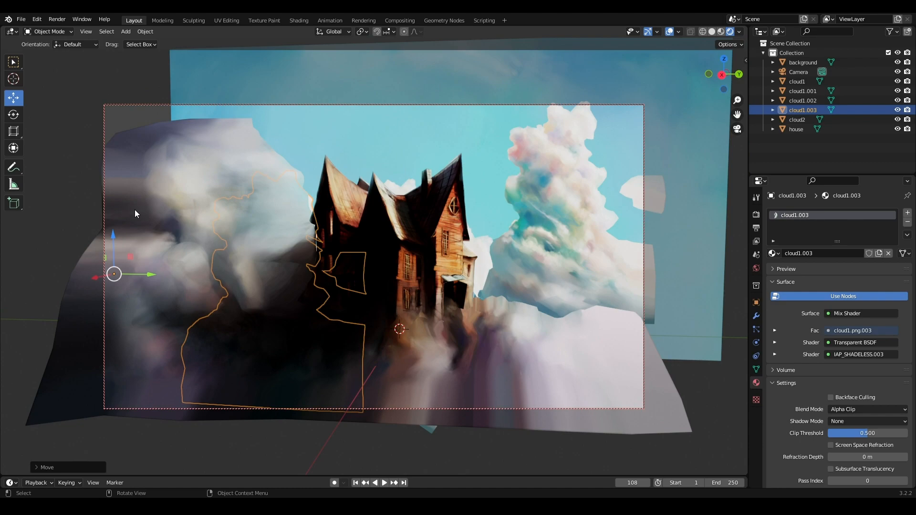
# Switch the Properties editor toward the cloud1.003 material settings.
pyautogui.click(802, 63)
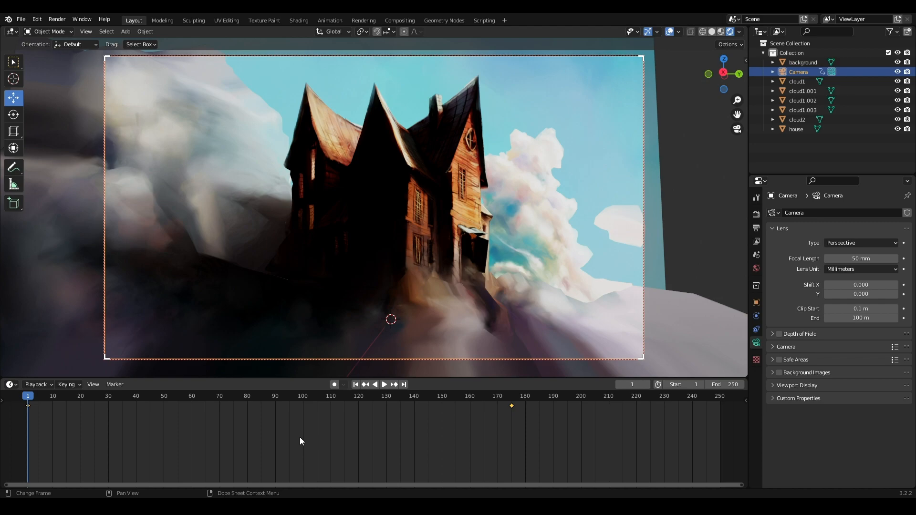
# Play back and pause the camera animation in the Timeline across the 250-frame range.
pyautogui.click(384, 384)
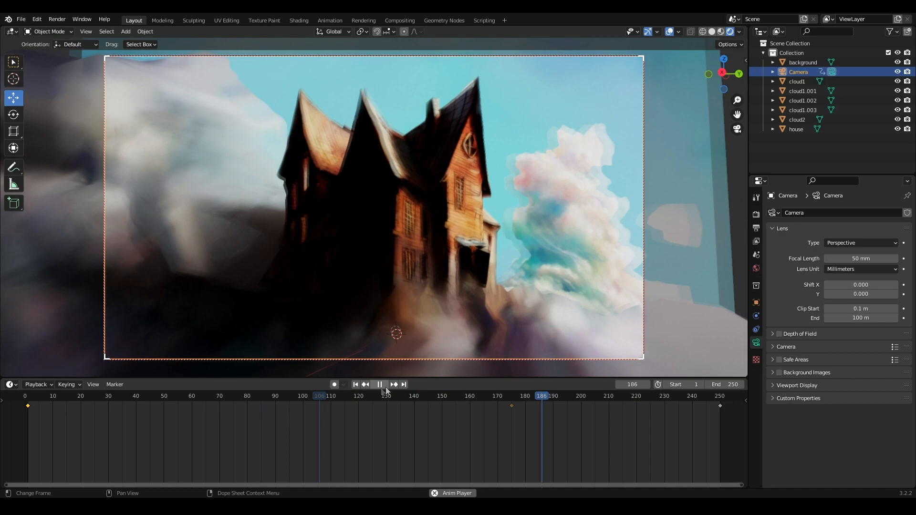
pyautogui.click(378, 384)
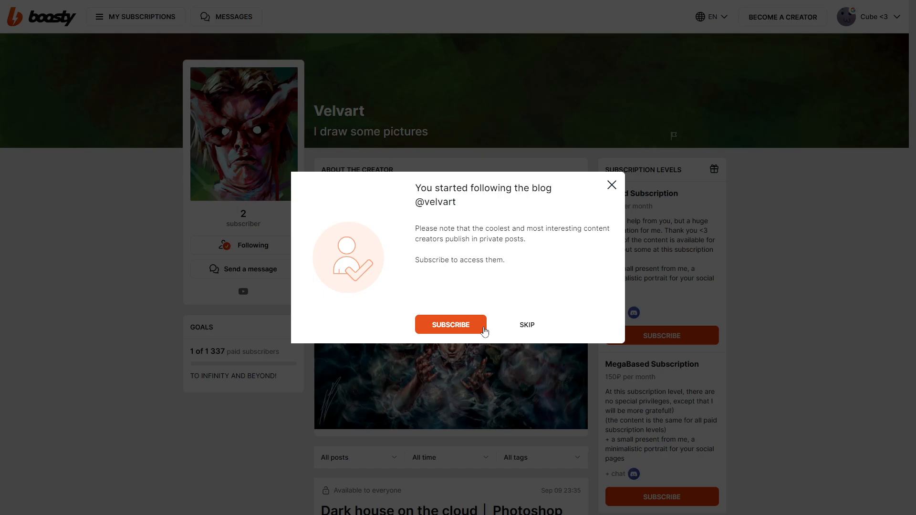
# Subscribe to the Velvart blog and bring up the subscription purchase window.
pyautogui.click(449, 325)
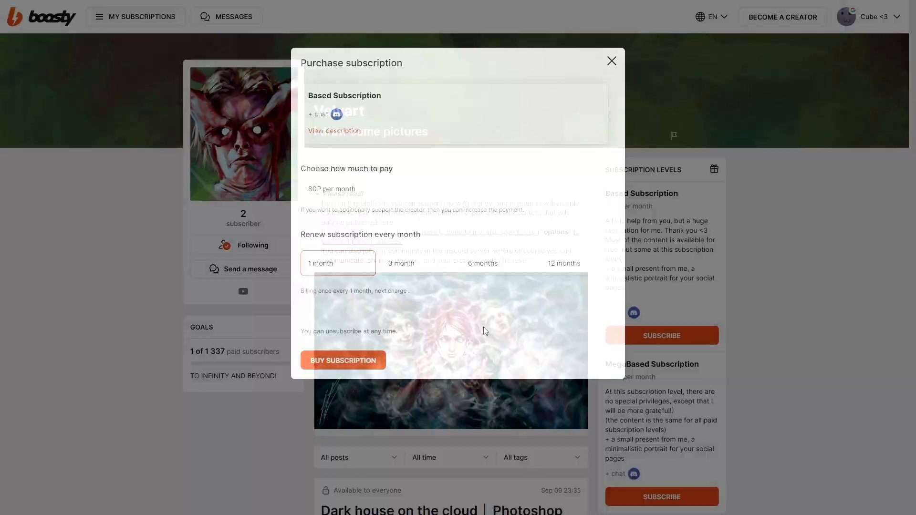
pyautogui.click(610, 61)
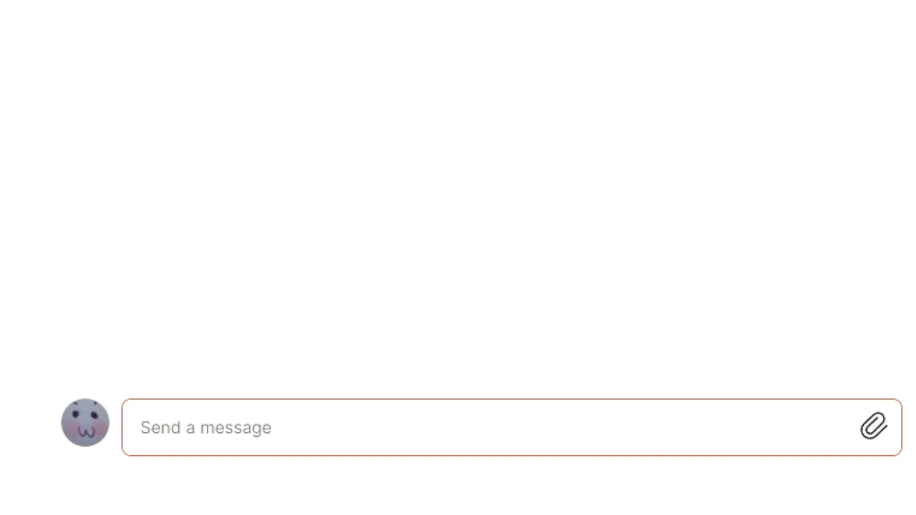
# Draft the chat message 'DUDE CAN U DRAW NSFW FOR M3 ??????' to the creator and send it.
pyautogui.write('DUDE CAN U DRAW NSFW FOR M3')
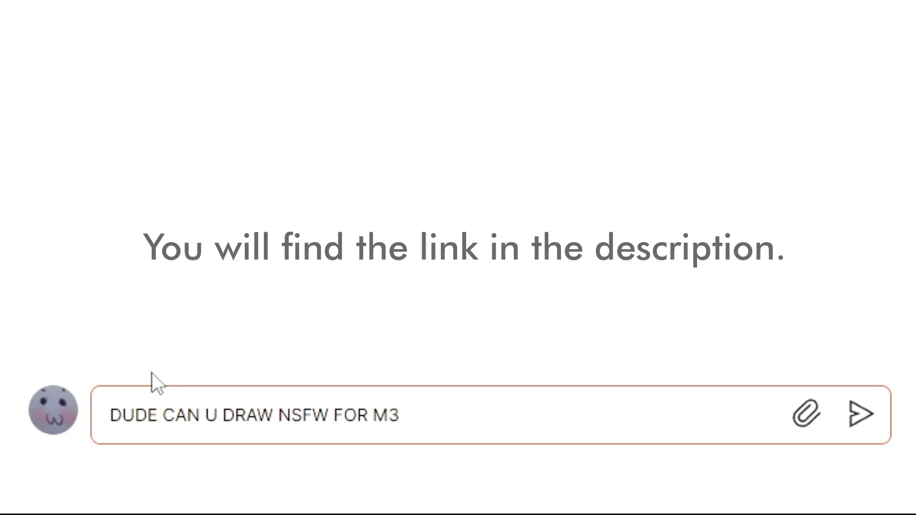
pyautogui.write('??????')
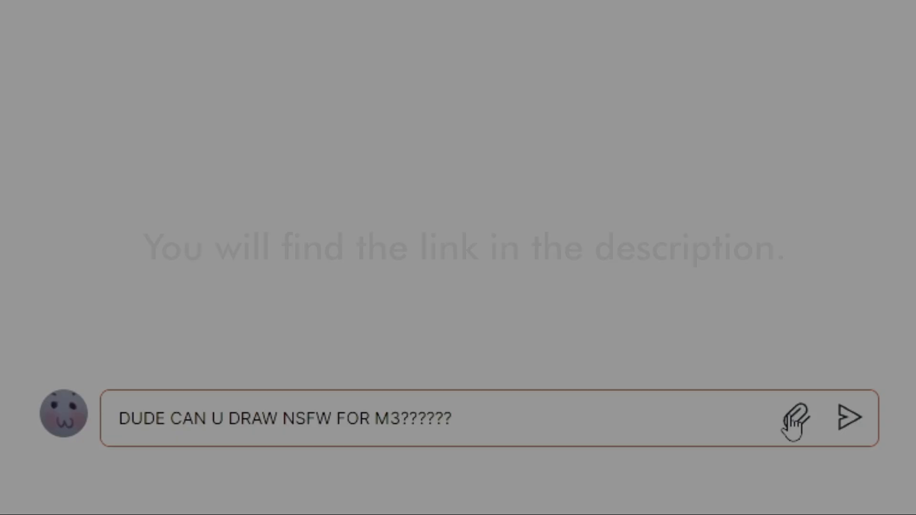
pyautogui.click(849, 417)
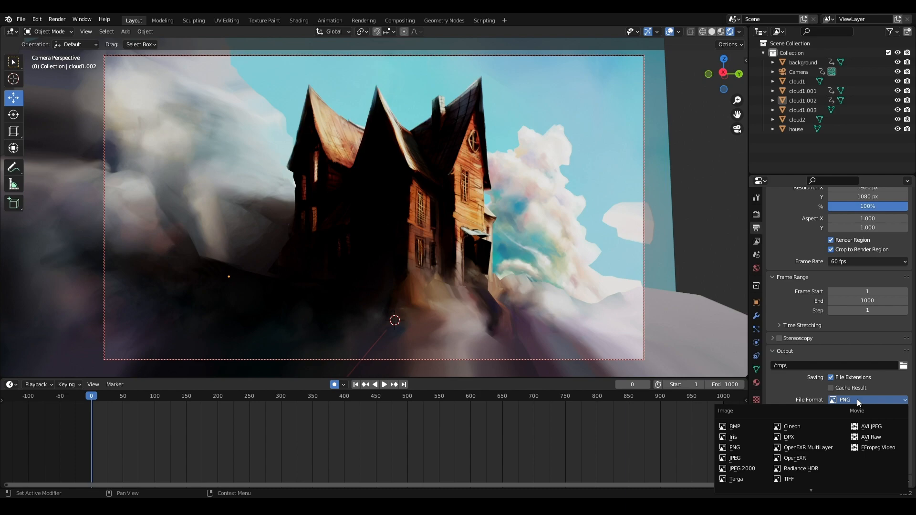
# Set the render File Format to AVI JPEG and switch to the Eevee render engine settings.
pyautogui.click(870, 426)
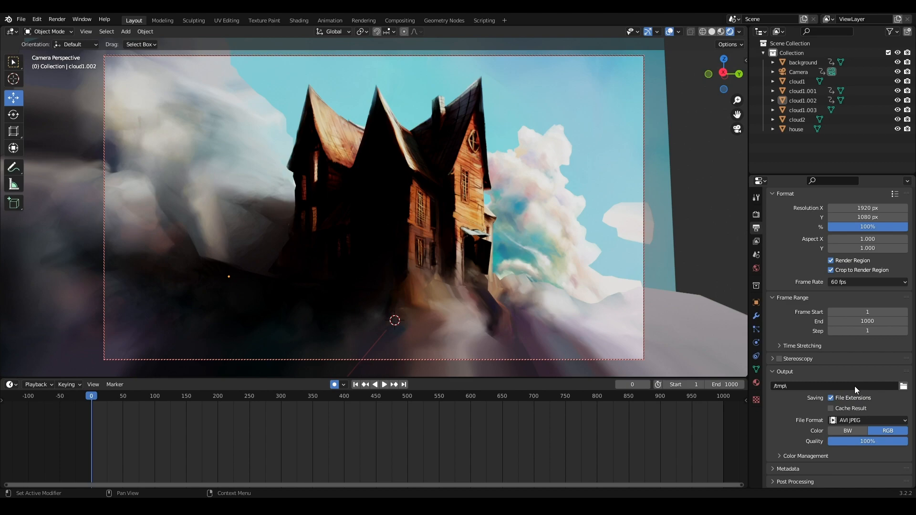
pyautogui.click(755, 215)
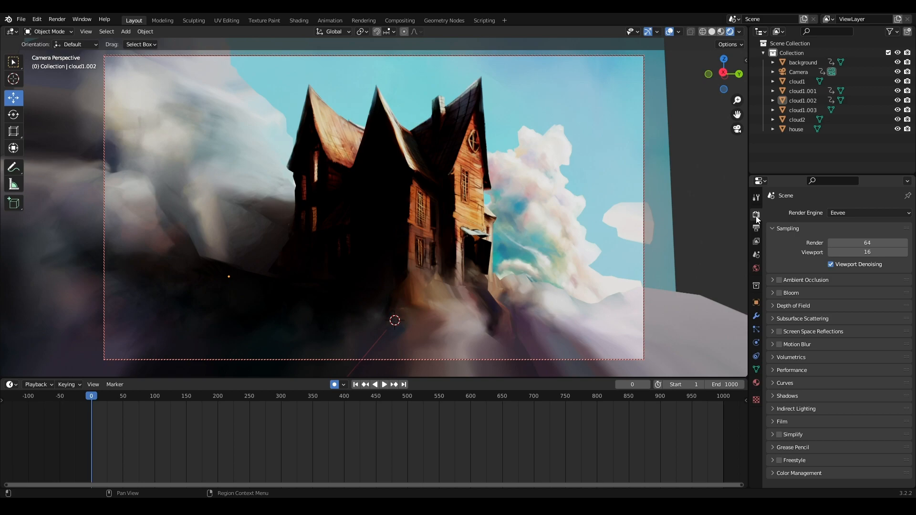
# Enable Bloom in the Eevee render settings and expand Color Management.
pyautogui.click(780, 293)
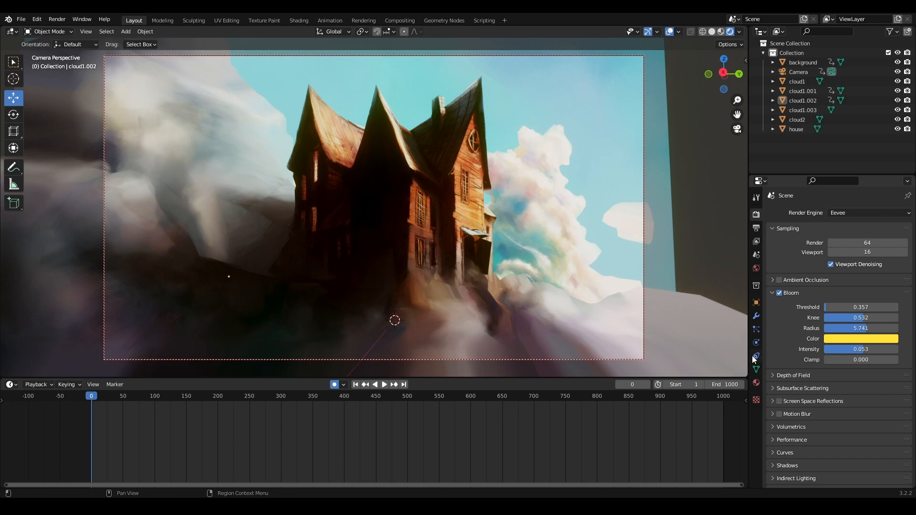
pyautogui.click(853, 424)
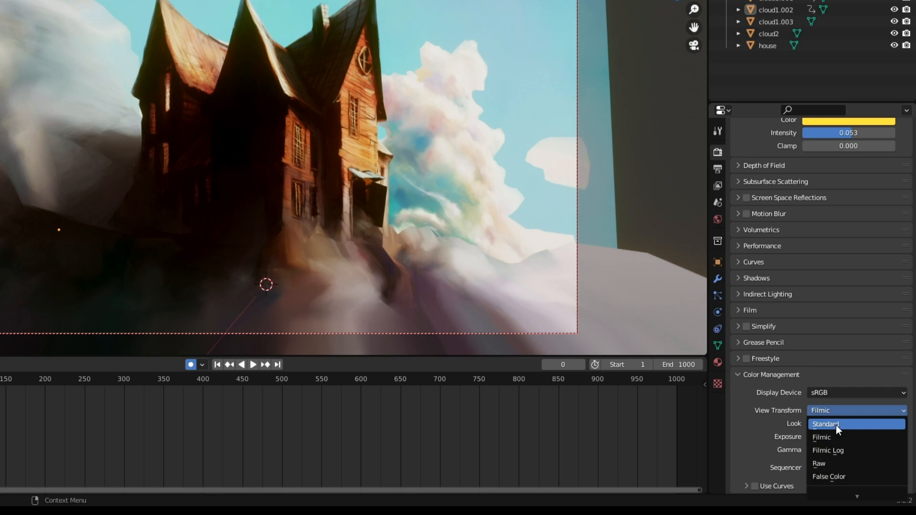